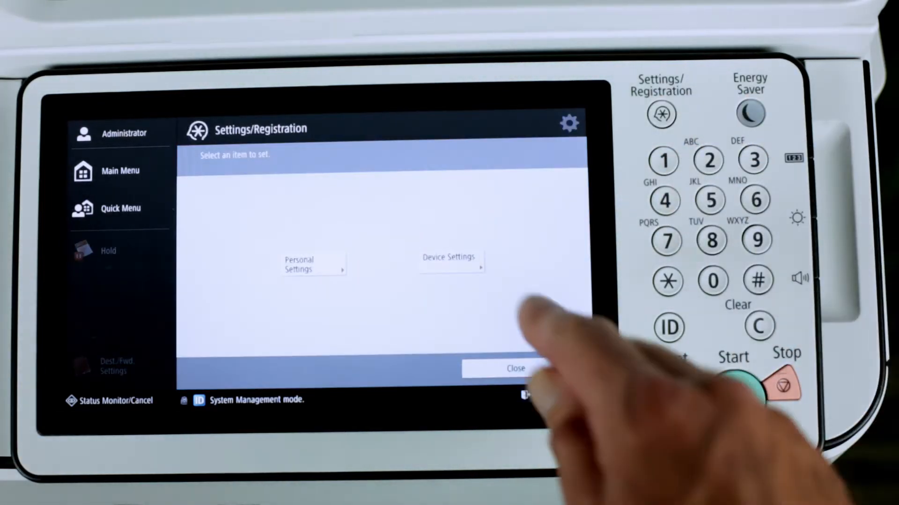
# - Reach the Use AirPrint choice via Device Settings > Preferences > Network on the panel
pyautogui.click(449, 261)
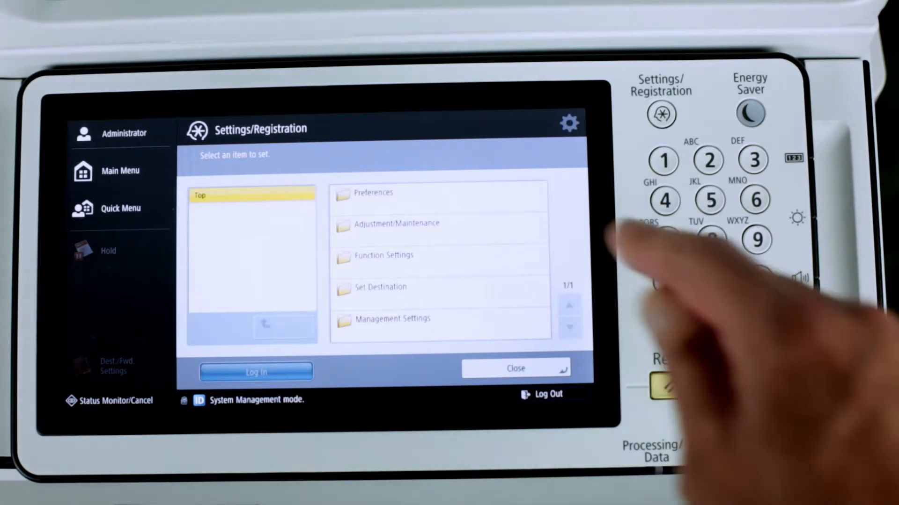
pyautogui.click(375, 193)
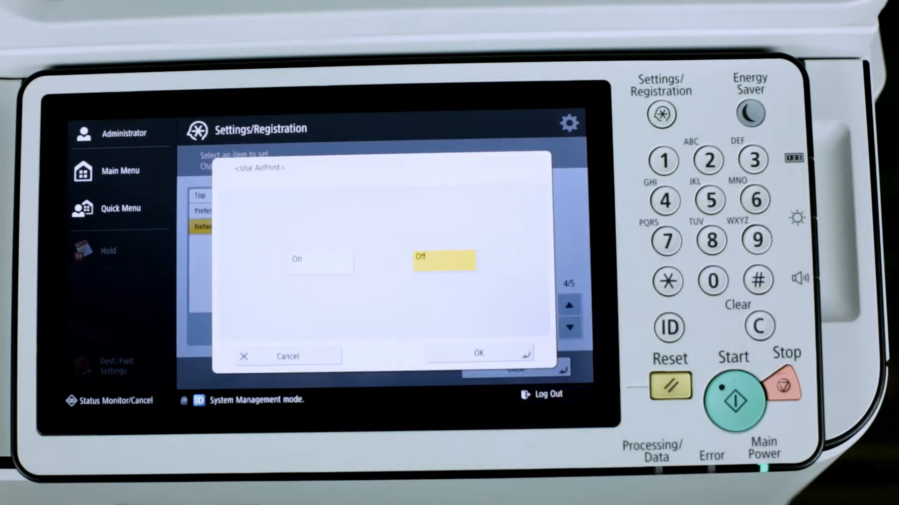
pyautogui.click(297, 260)
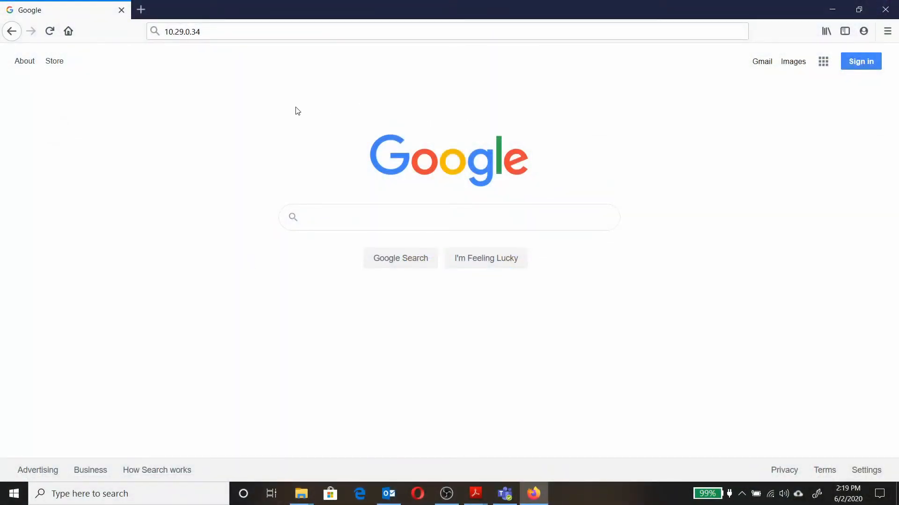
pyautogui.moveTo(216, 65)
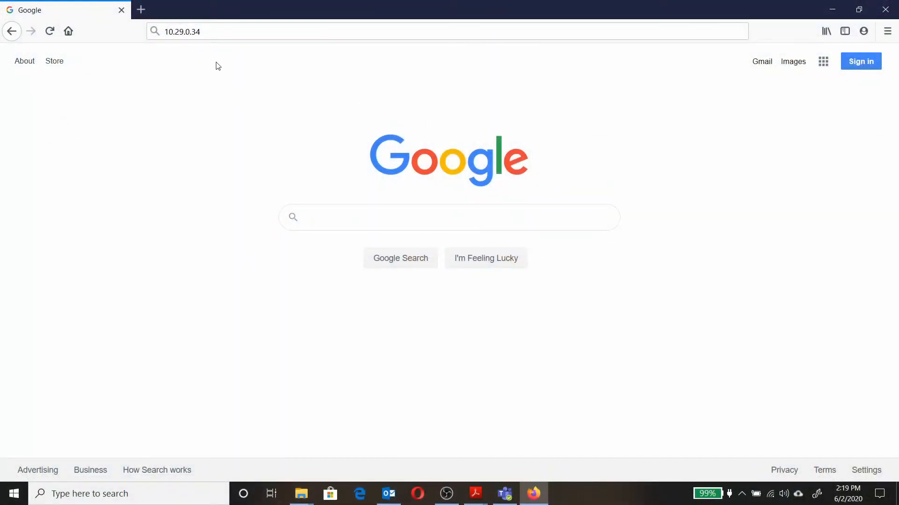
# - Load the printer's Remote UI login page at its IP address on port 8000
pyautogui.write(':8000/')
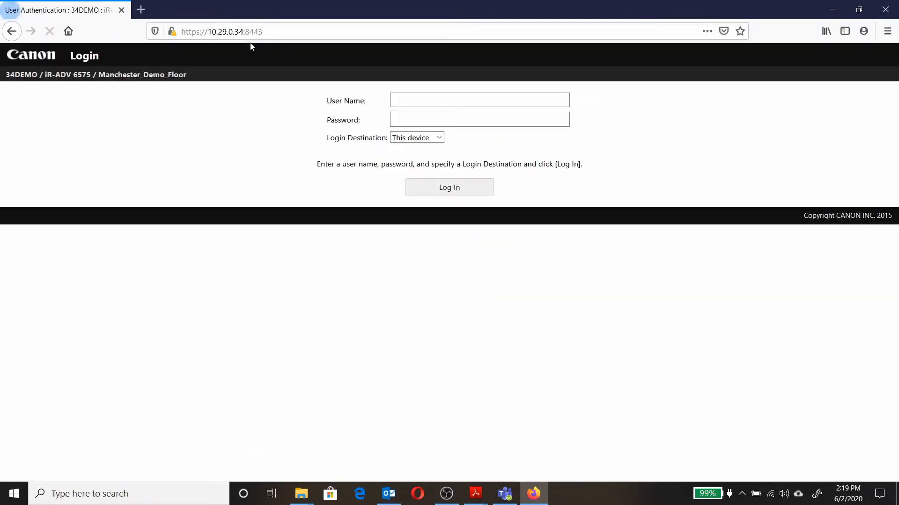
pyautogui.moveTo(226, 120)
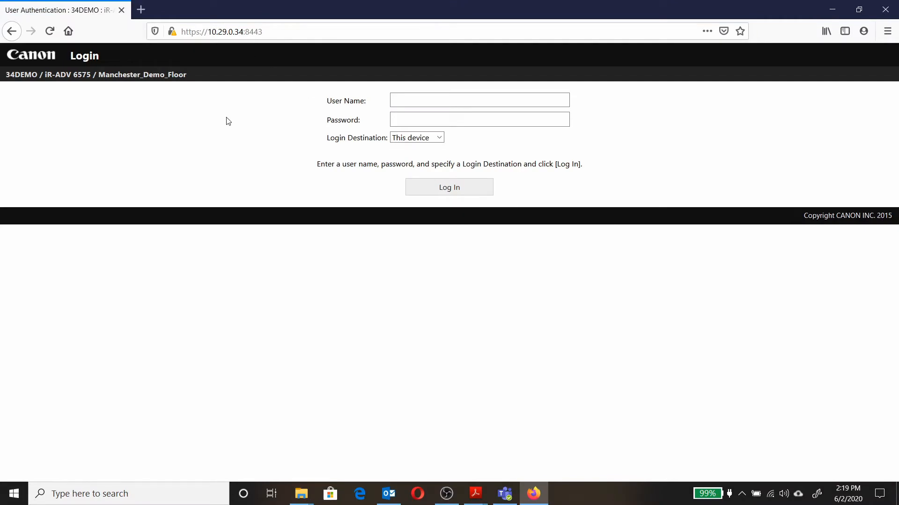
# - Log in to the Remote UI as the Administrator account
pyautogui.click(478, 100)
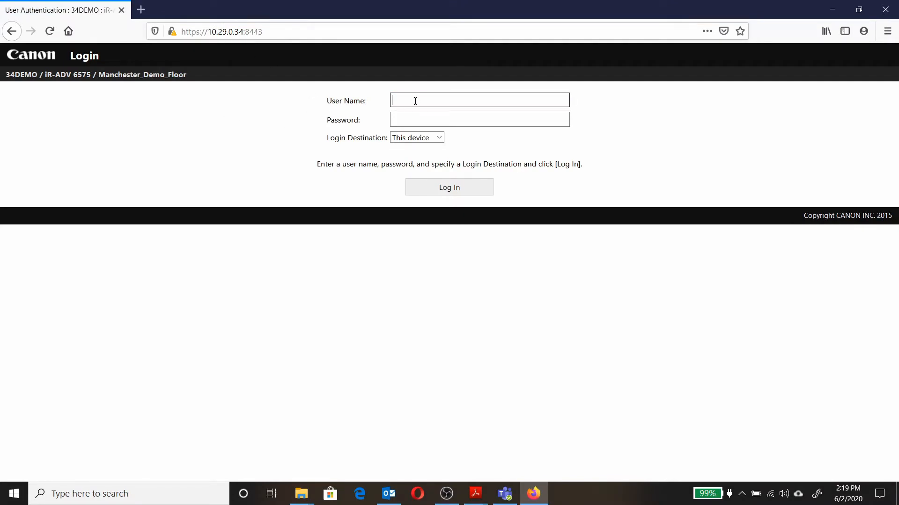
pyautogui.write('Admins')
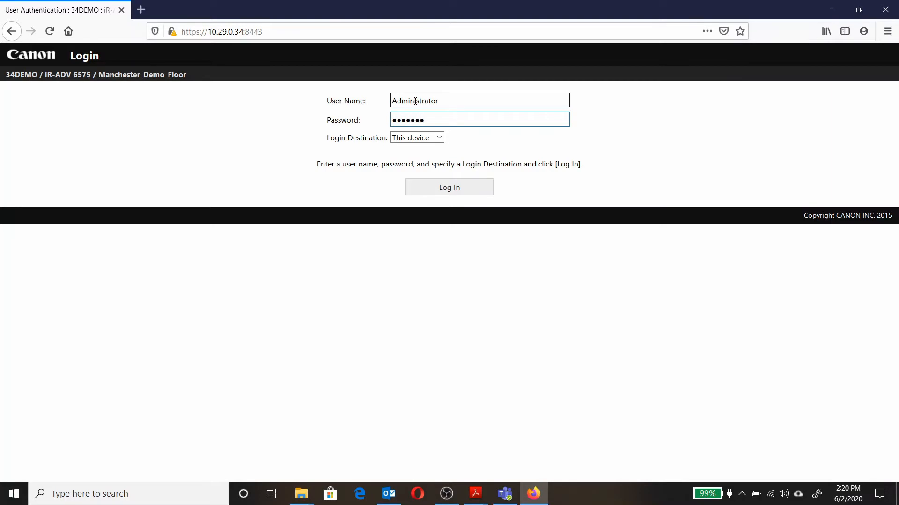
pyautogui.click(449, 187)
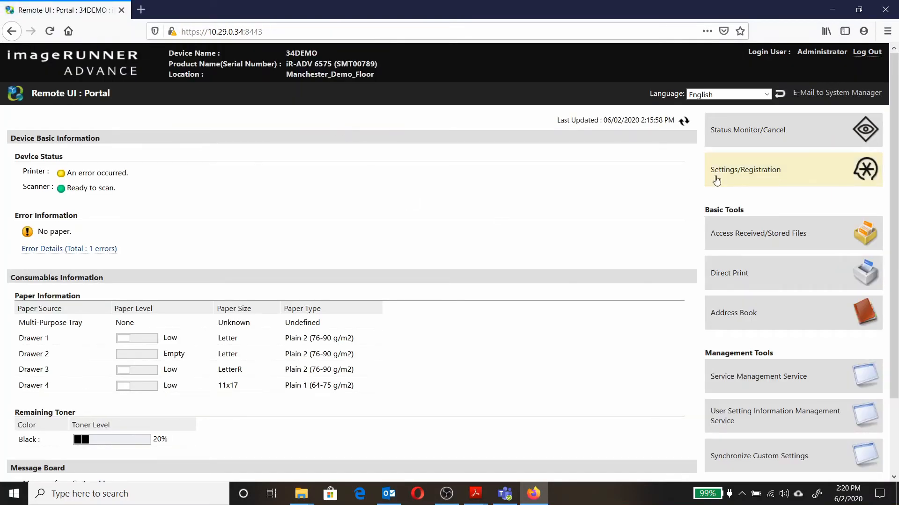
# - Reach the AirPrint Settings page under Settings/Registration > Network Settings
pyautogui.click(745, 169)
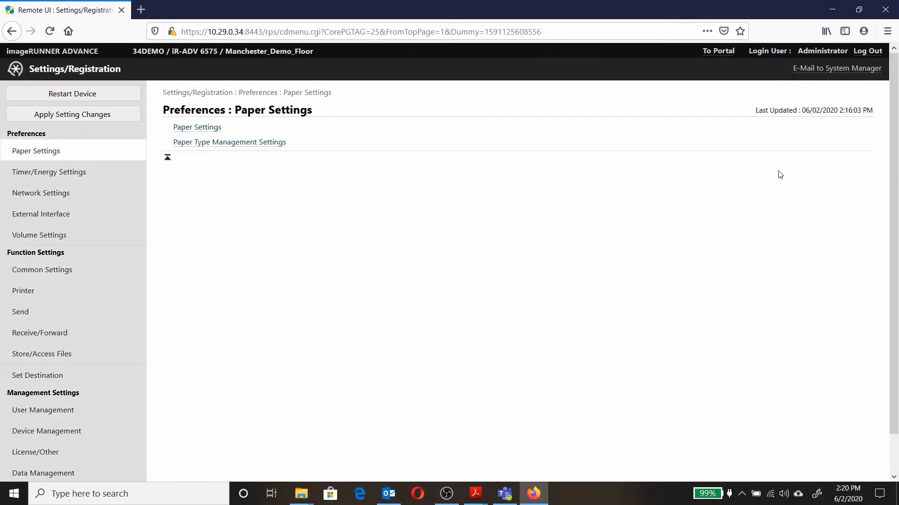
pyautogui.moveTo(455, 217)
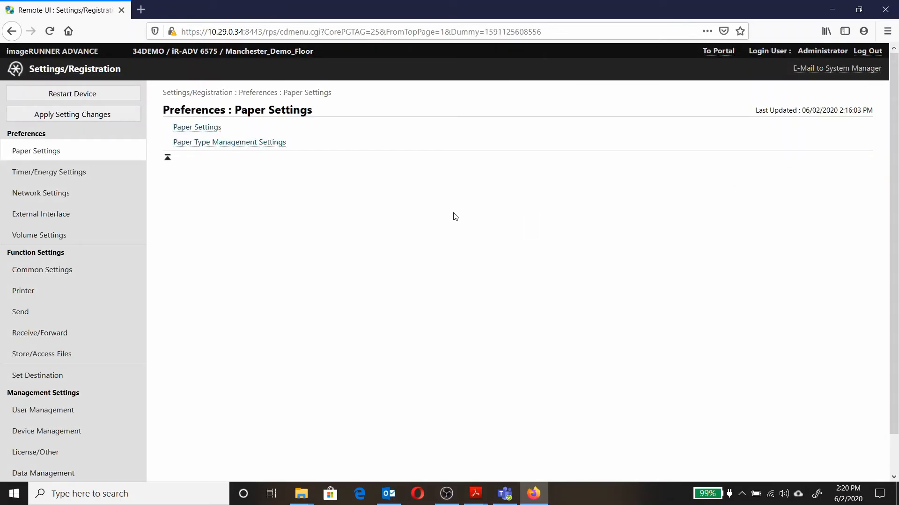
pyautogui.moveTo(40, 193)
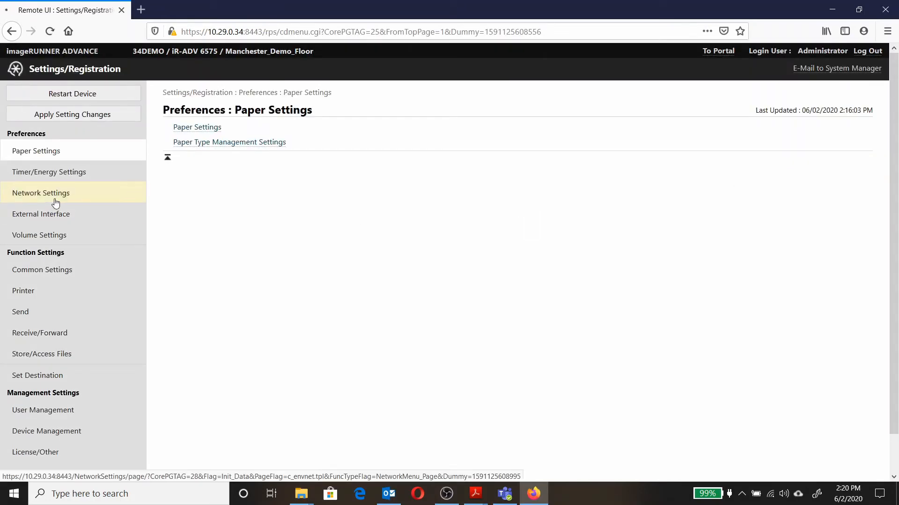
pyautogui.click(41, 193)
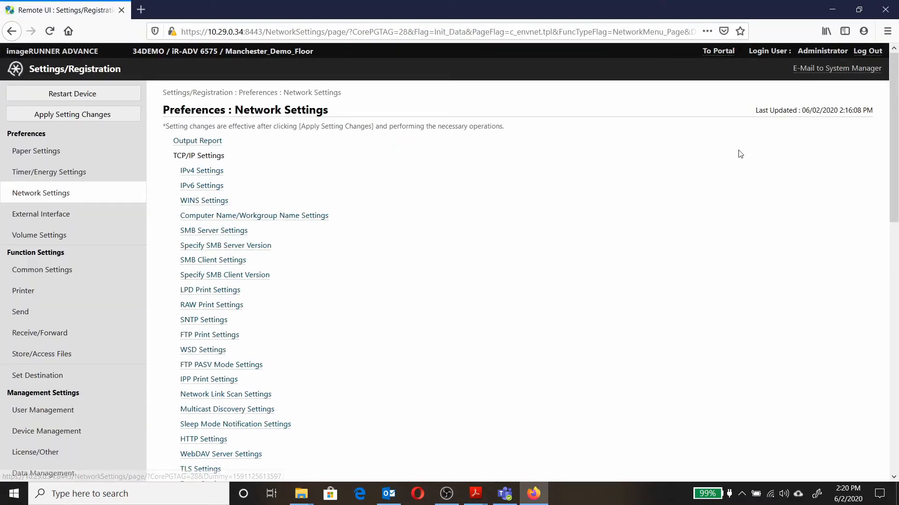
pyautogui.scroll(-3)
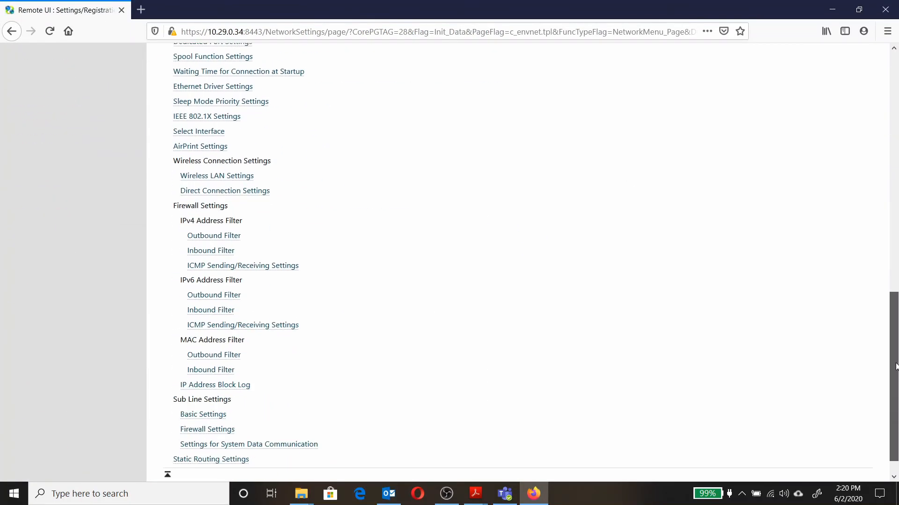
pyautogui.scroll(-3)
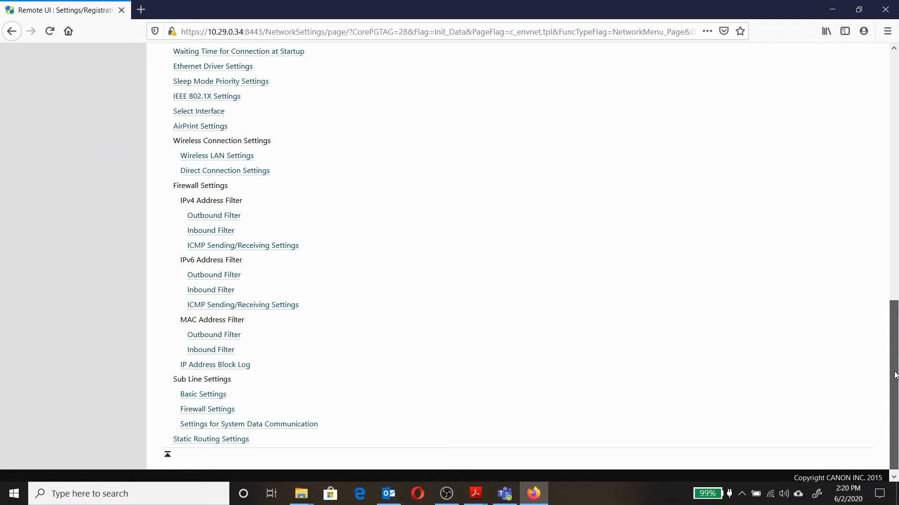
pyautogui.moveTo(200, 126)
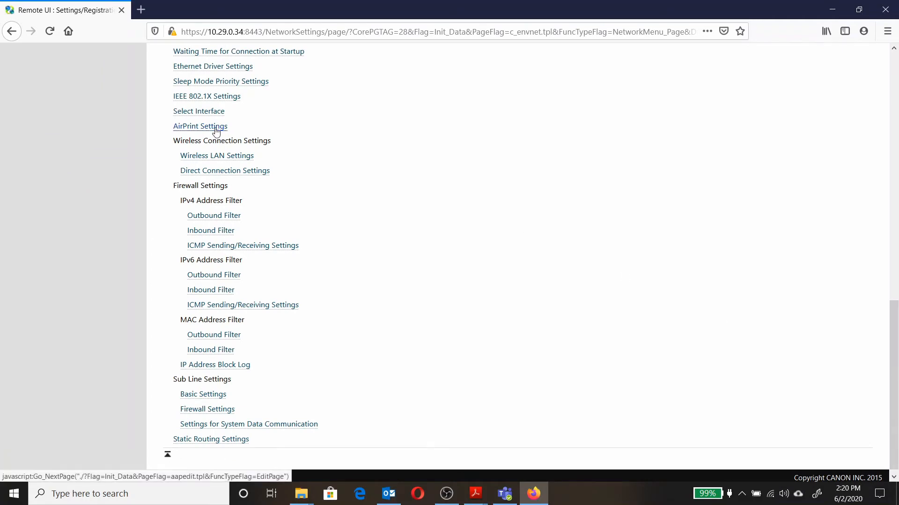
pyautogui.click(199, 127)
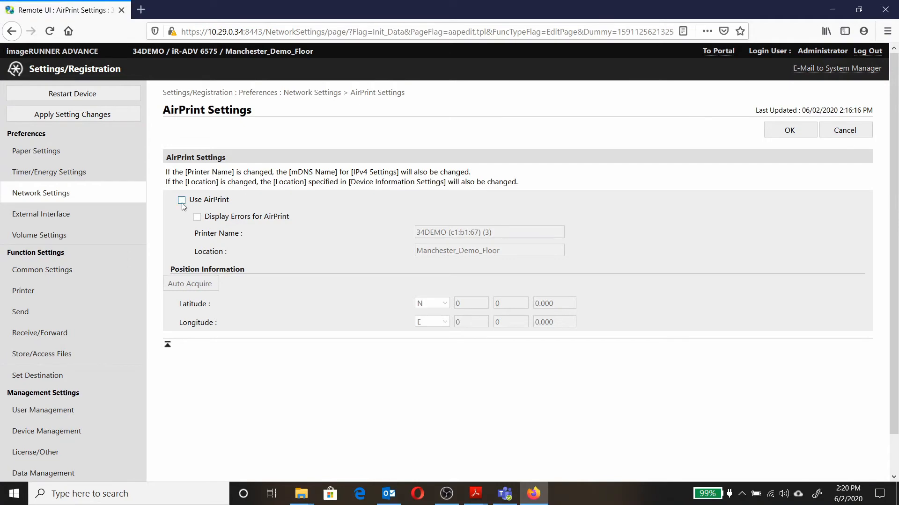
# - Enable Use AirPrint and replace the printer name with printercanon 34DEMO (c1:b1:67) (3)
pyautogui.click(181, 200)
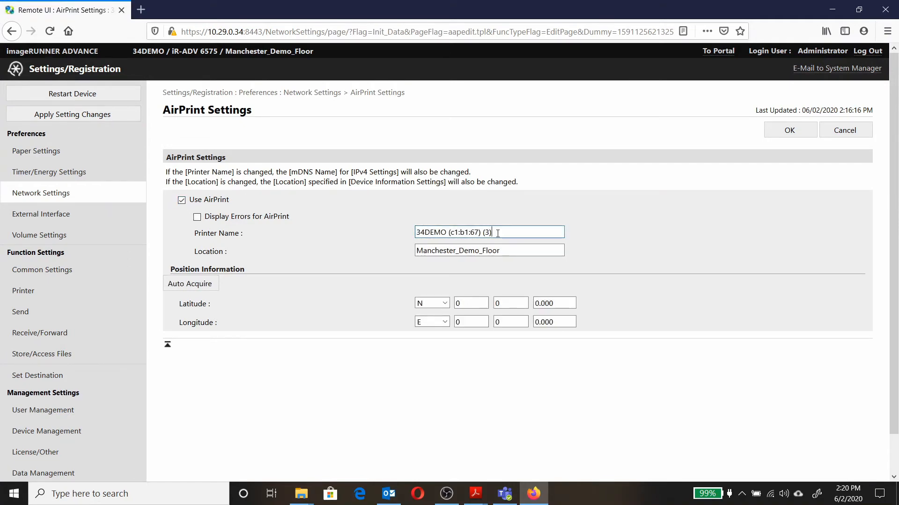
pyautogui.tripleClick(488, 232)
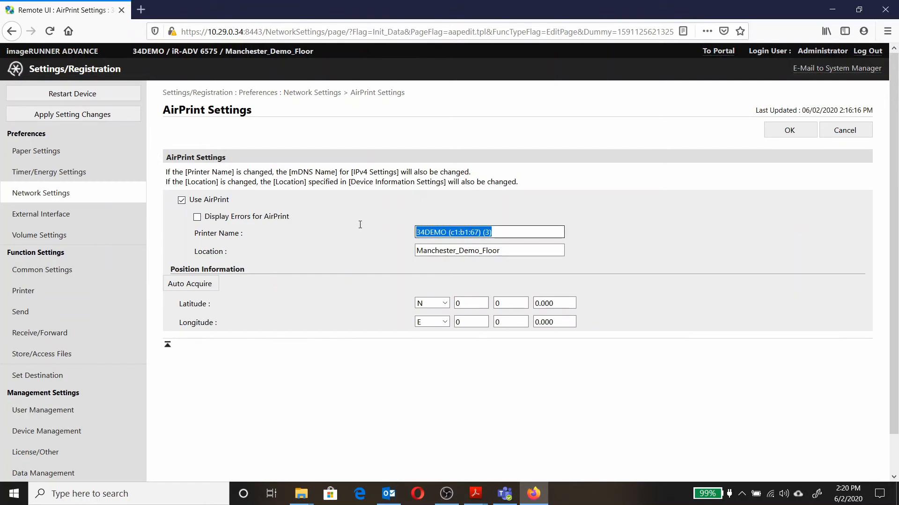
pyautogui.write('canon')
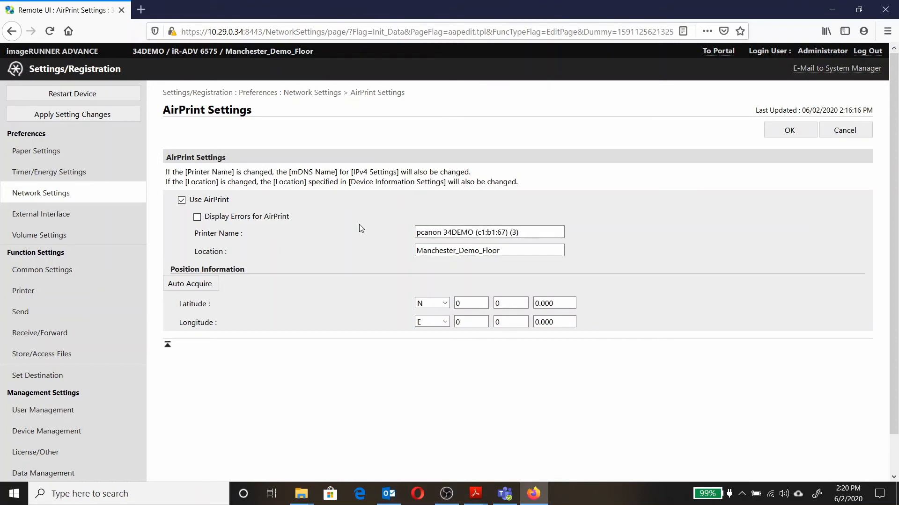
pyautogui.write('printer')
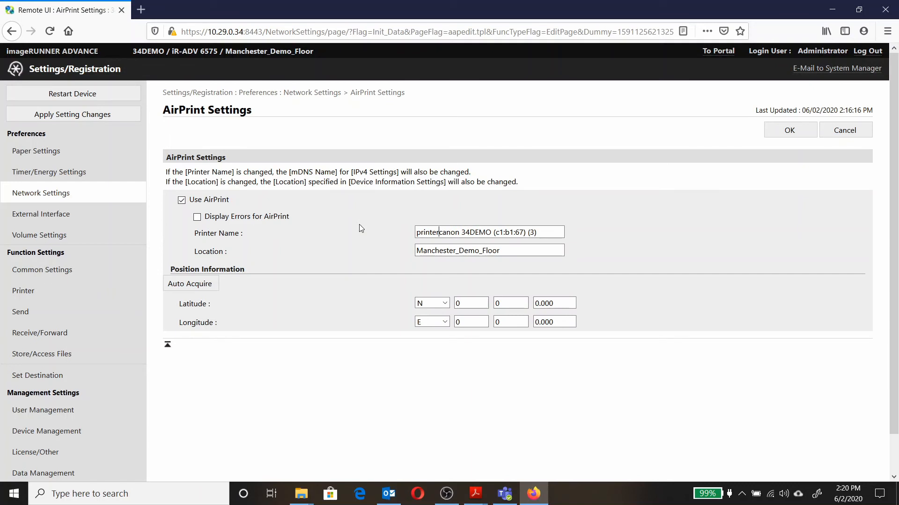
pyautogui.moveTo(595, 215)
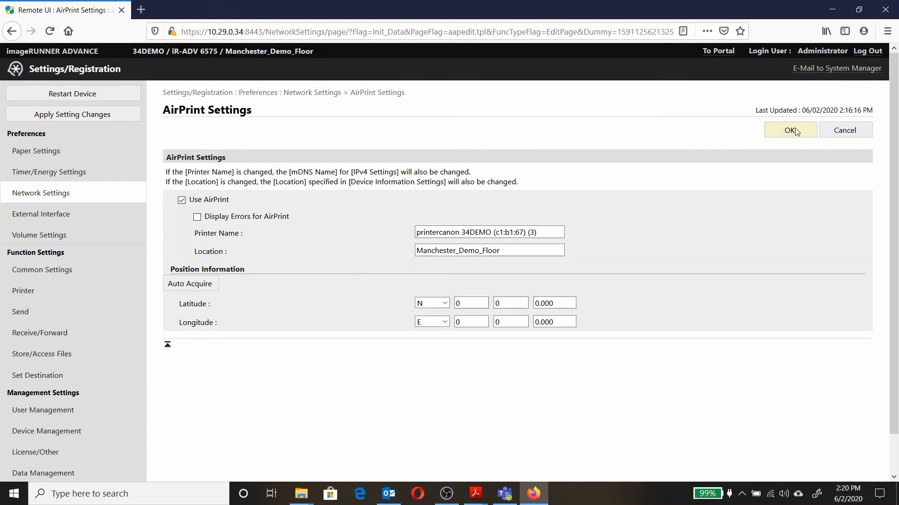
# - Save the AirPrint settings with OK and log out of the Remote UI
pyautogui.click(790, 129)
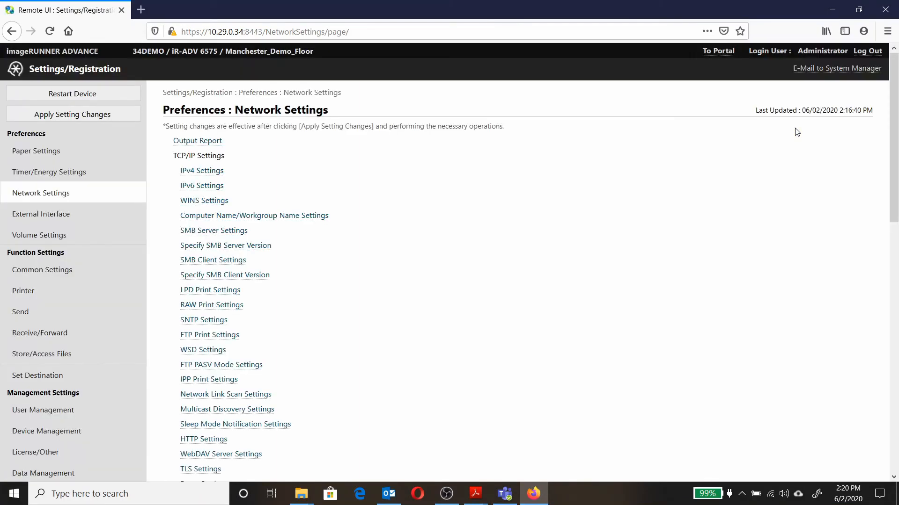
pyautogui.click(867, 50)
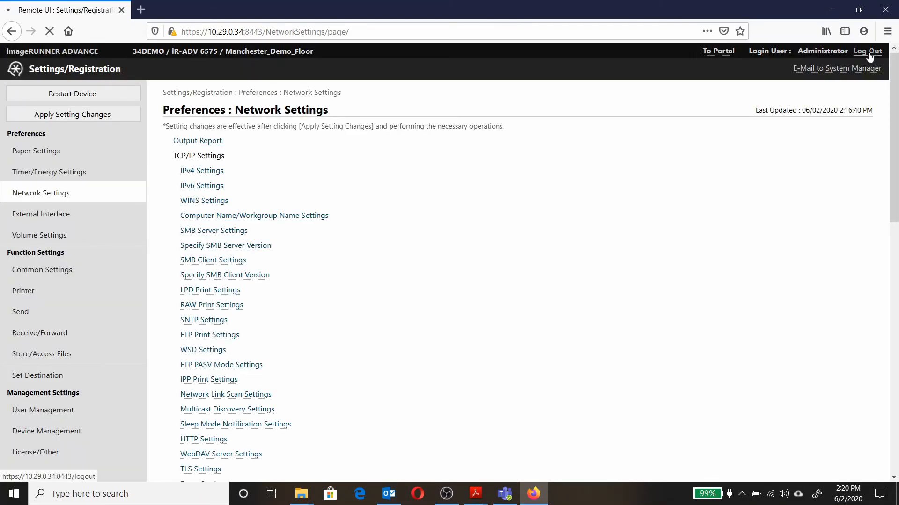
pyautogui.click(867, 50)
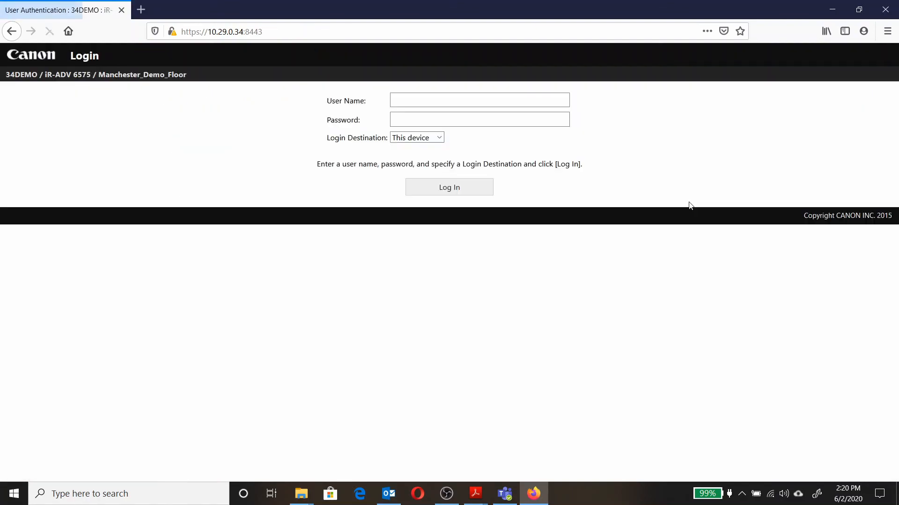